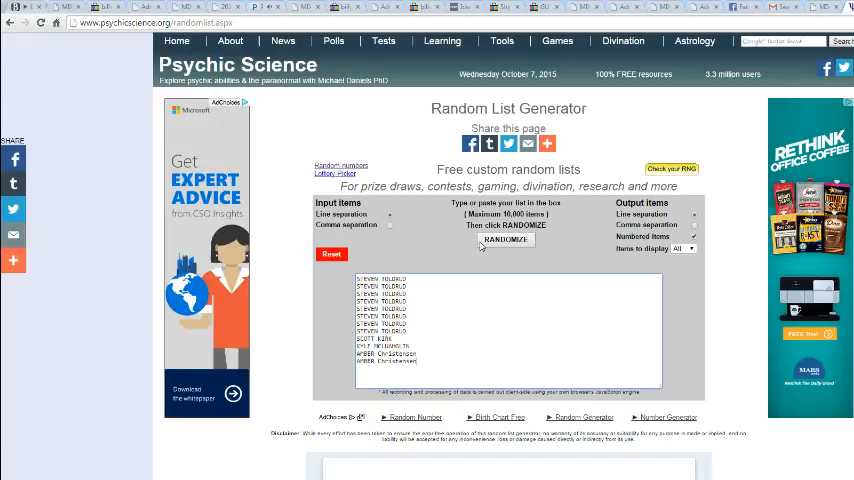
Randomize the pasted names into a numbered order, reshuffling five times for new orders
left_click(506, 240)
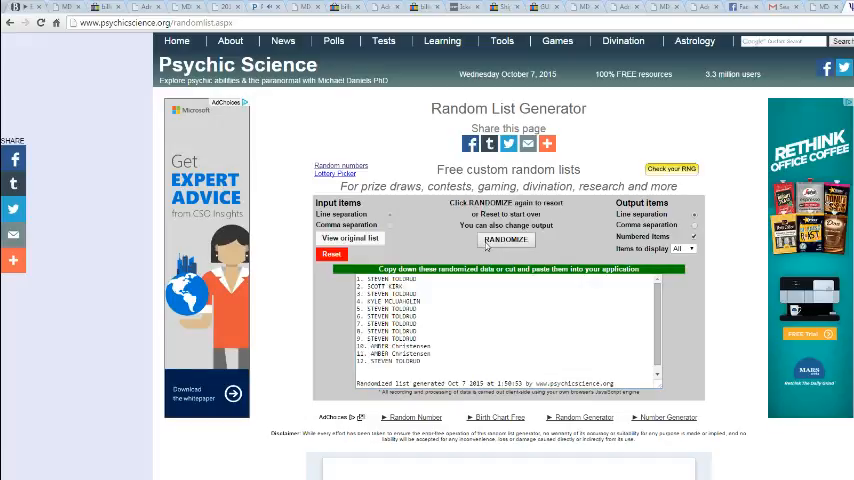
left_click(504, 240)
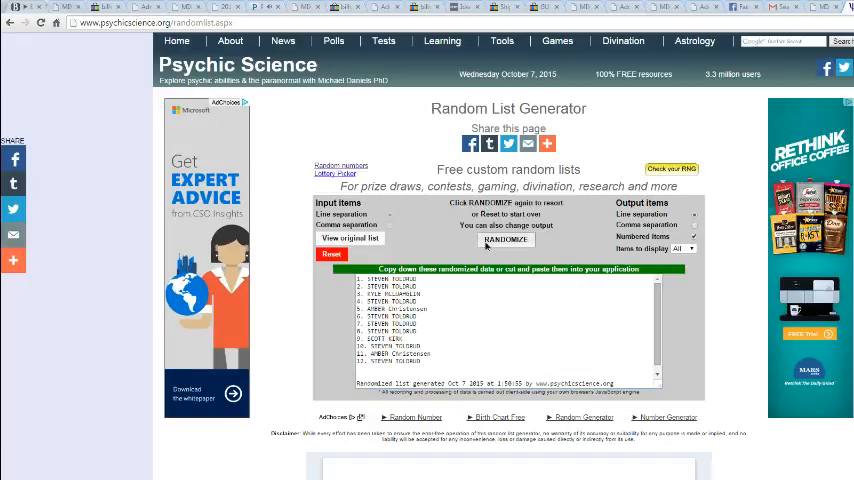
left_click(506, 240)
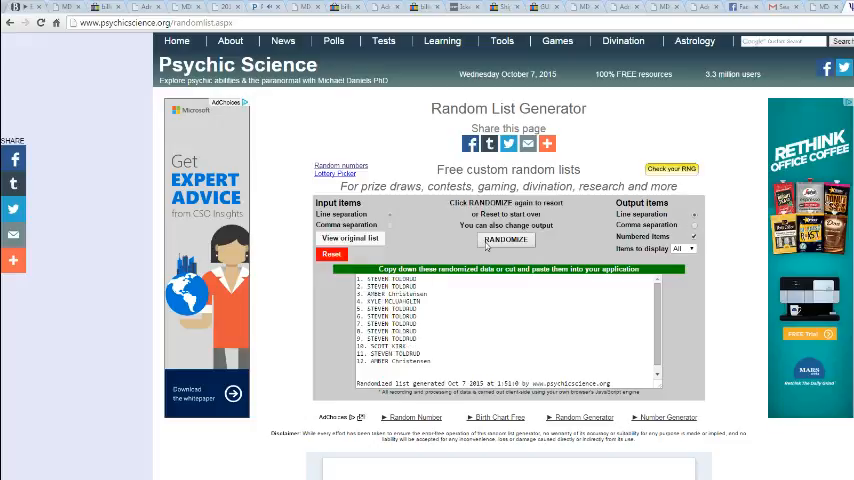
left_click(504, 240)
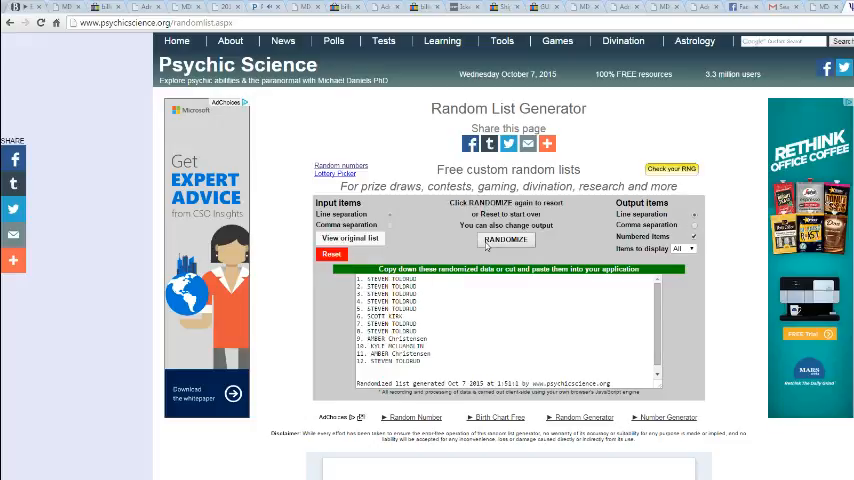
left_click(505, 240)
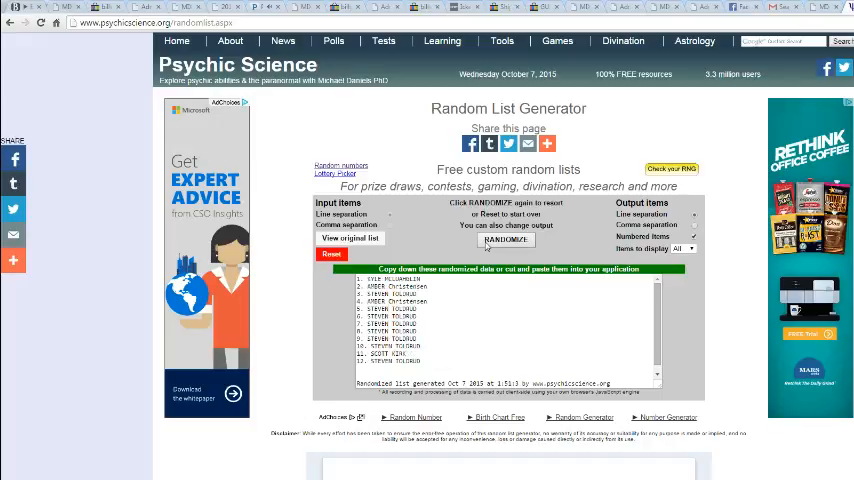